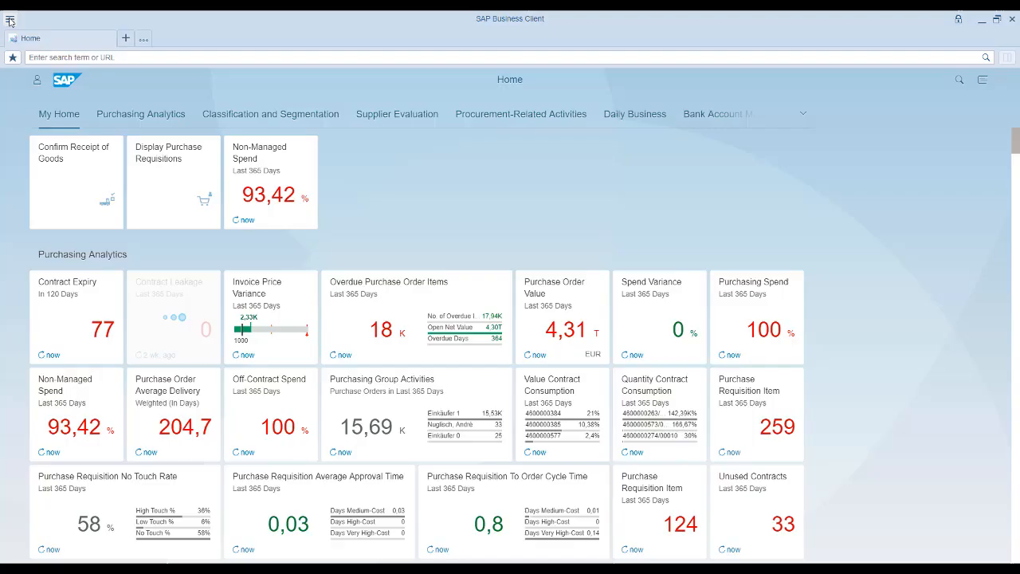
Select Chromium as the Browser Control in Settings > Personalize.
left_click(10, 19)
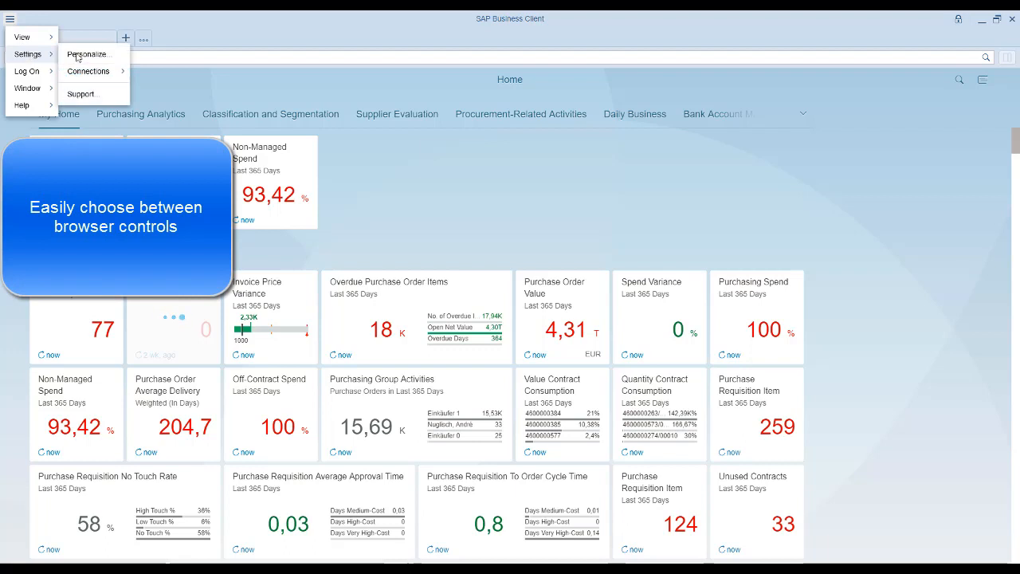
left_click(86, 54)
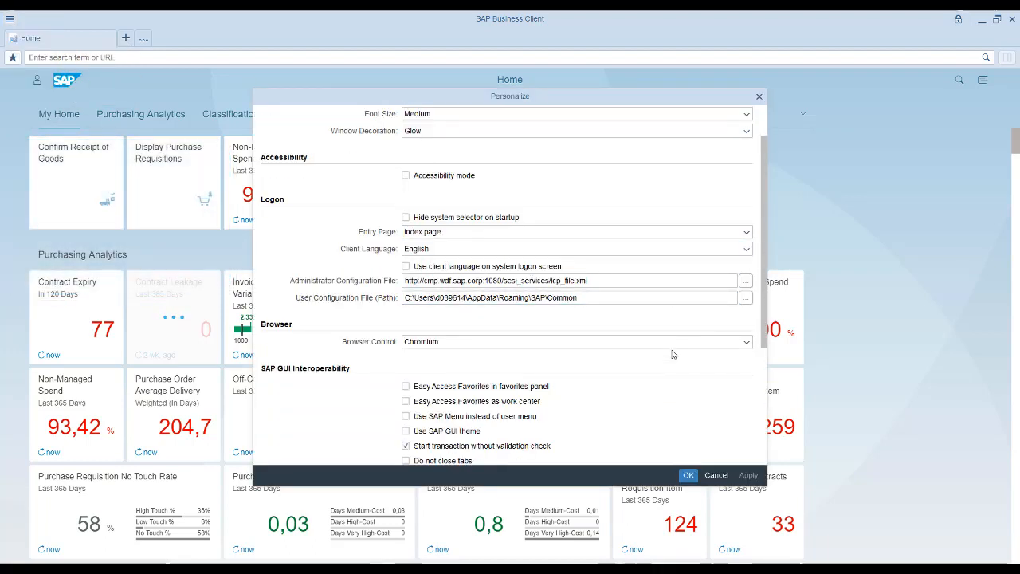
left_click(745, 341)
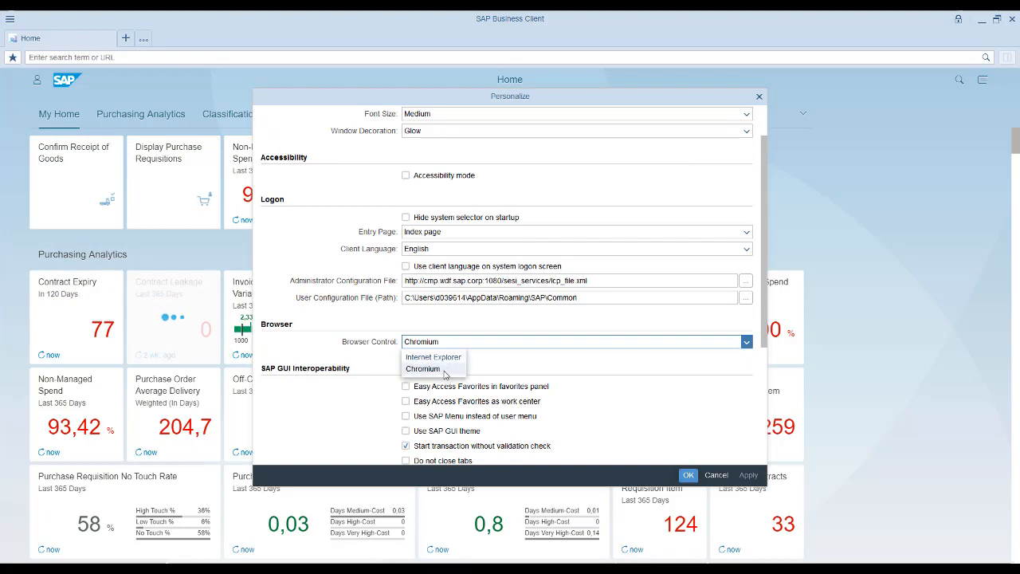
left_click(424, 369)
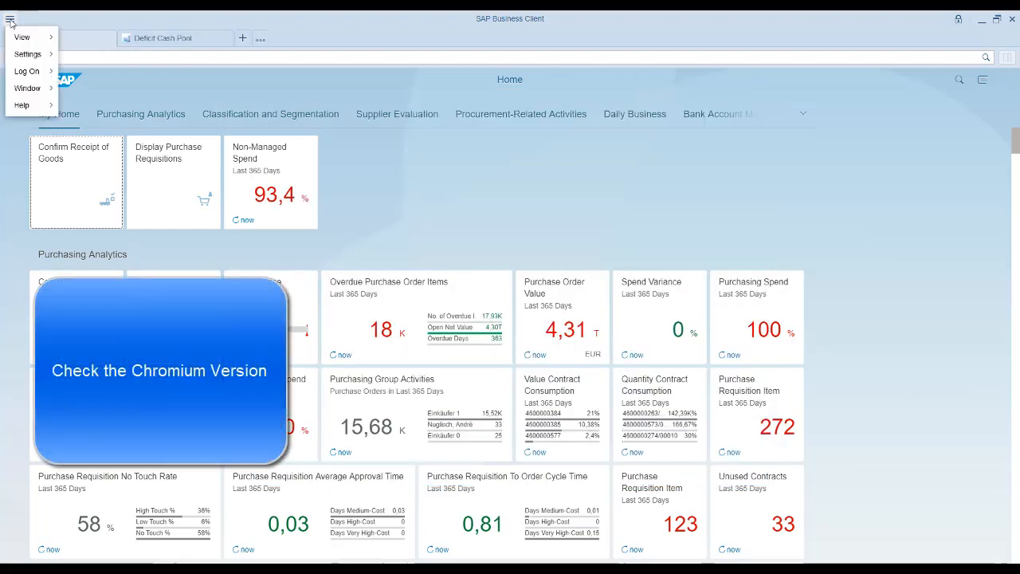
Check System Information under Help > About, confirming Chromium 63.0.3239.132.
left_click(21, 105)
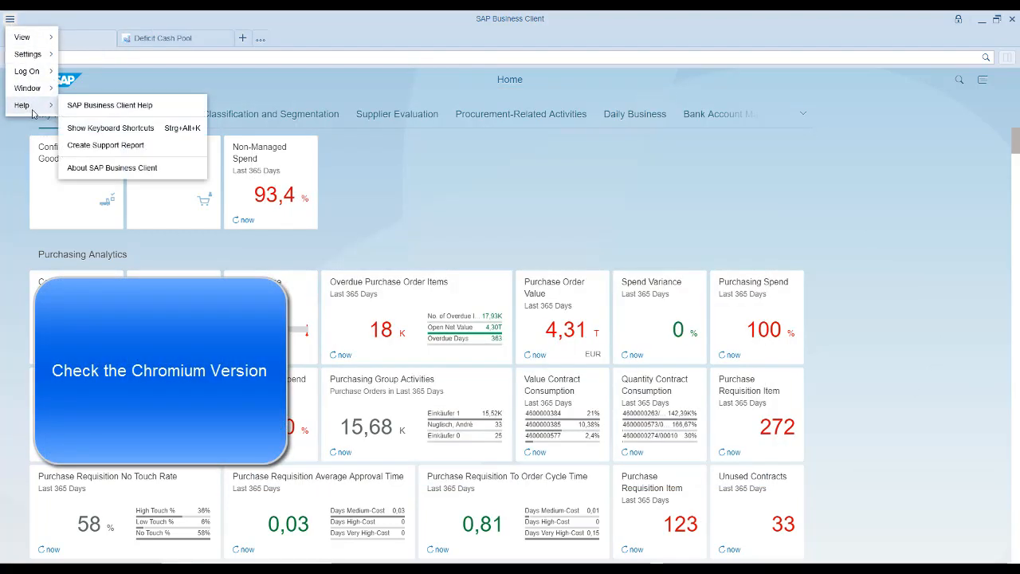
left_click(112, 167)
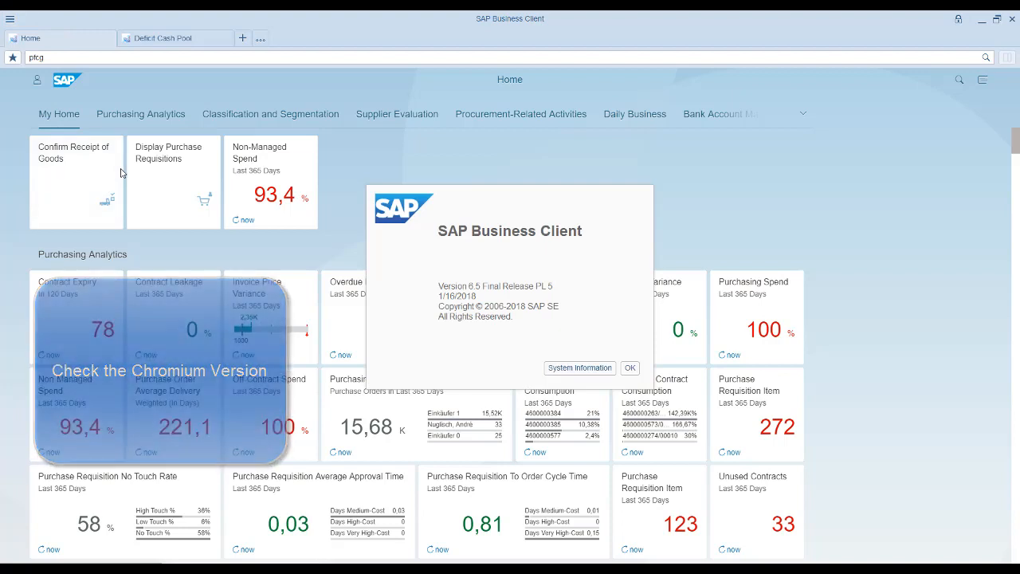
left_click(579, 367)
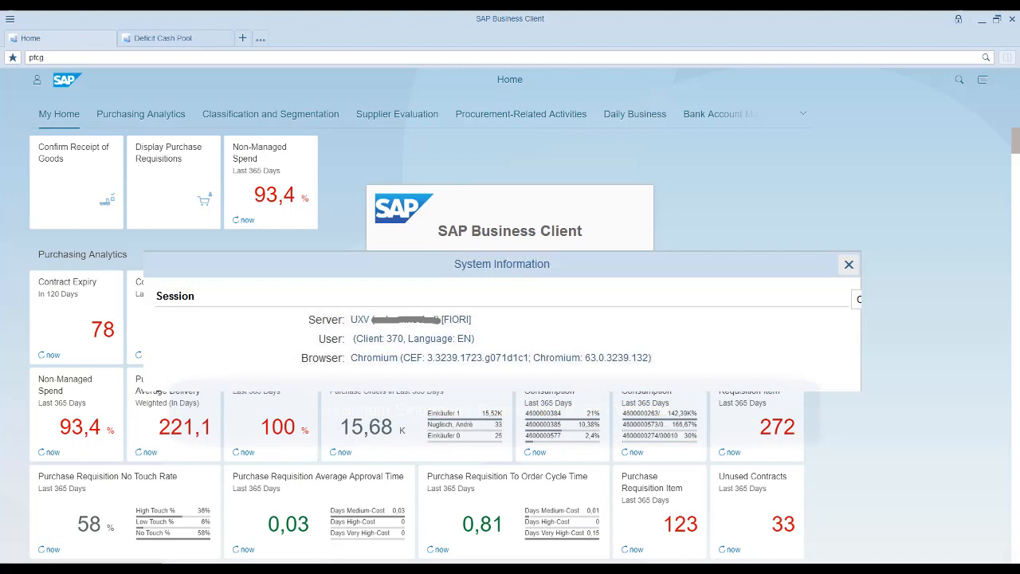
left_click(849, 264)
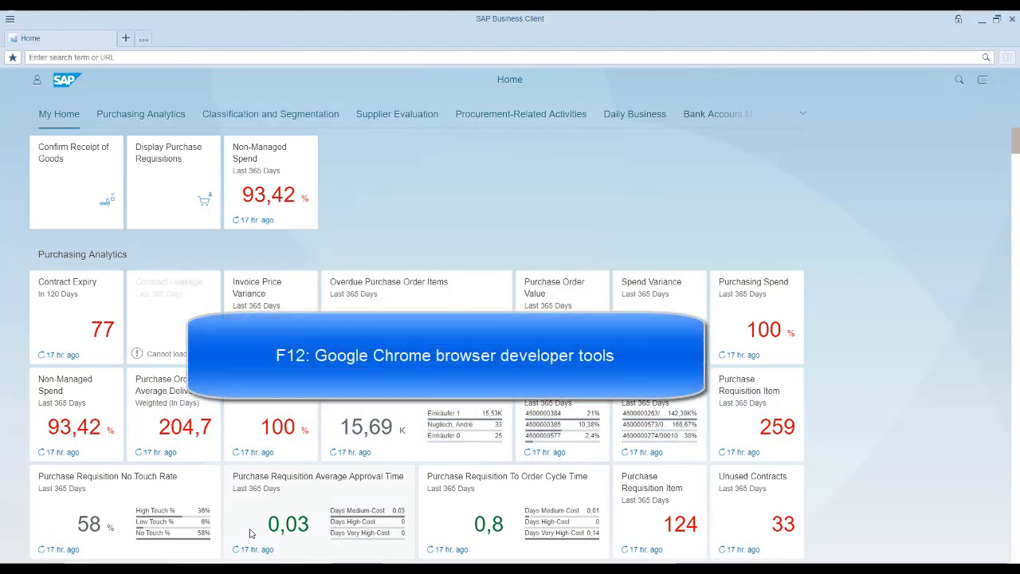
mouse_move(338, 101)
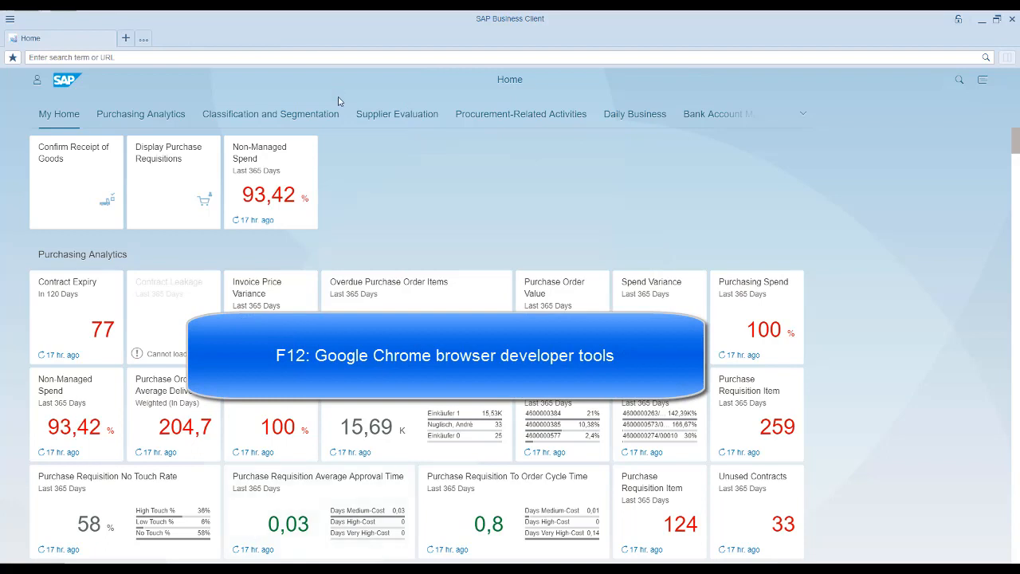
mouse_move(368, 169)
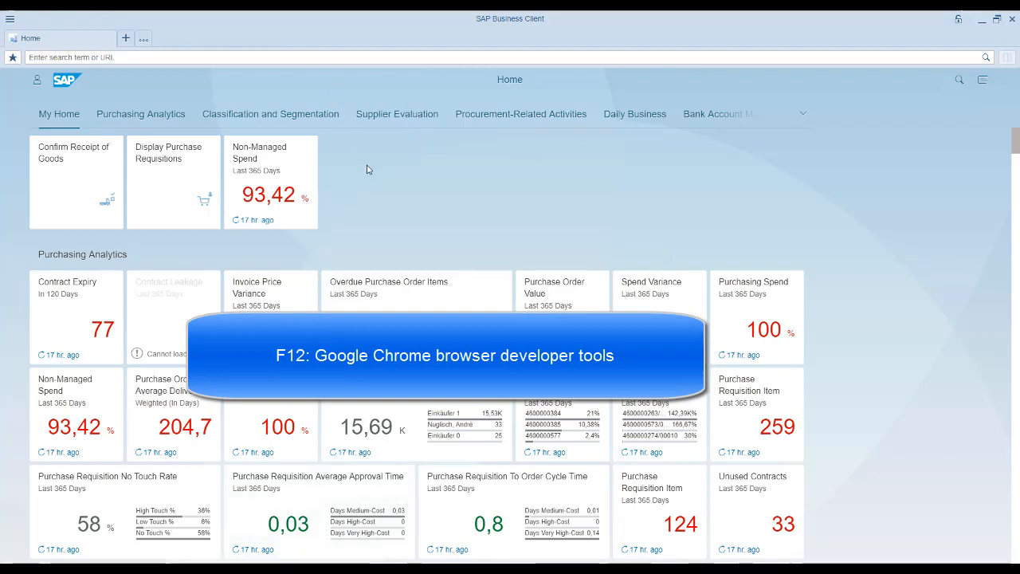
key("F12")
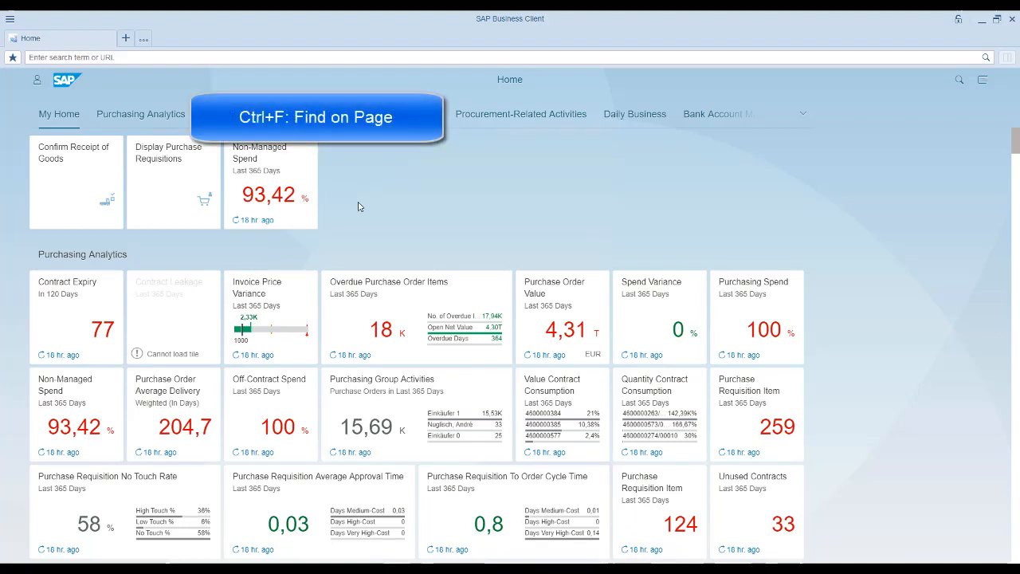
Find 'spend', 'si' and 'pu' on the home page with Ctrl+F.
key("Ctrl+f")
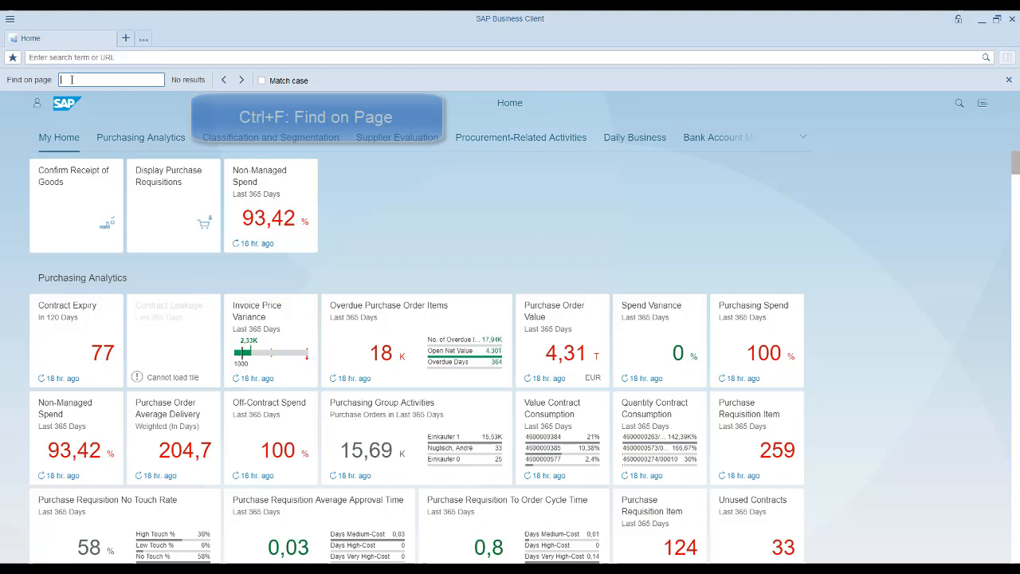
type("spend")
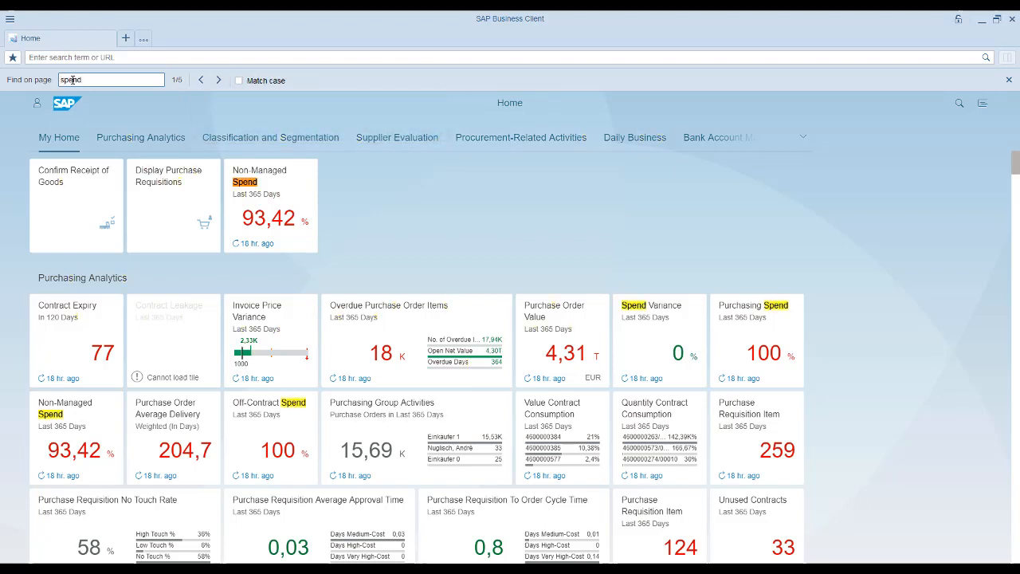
type("si")
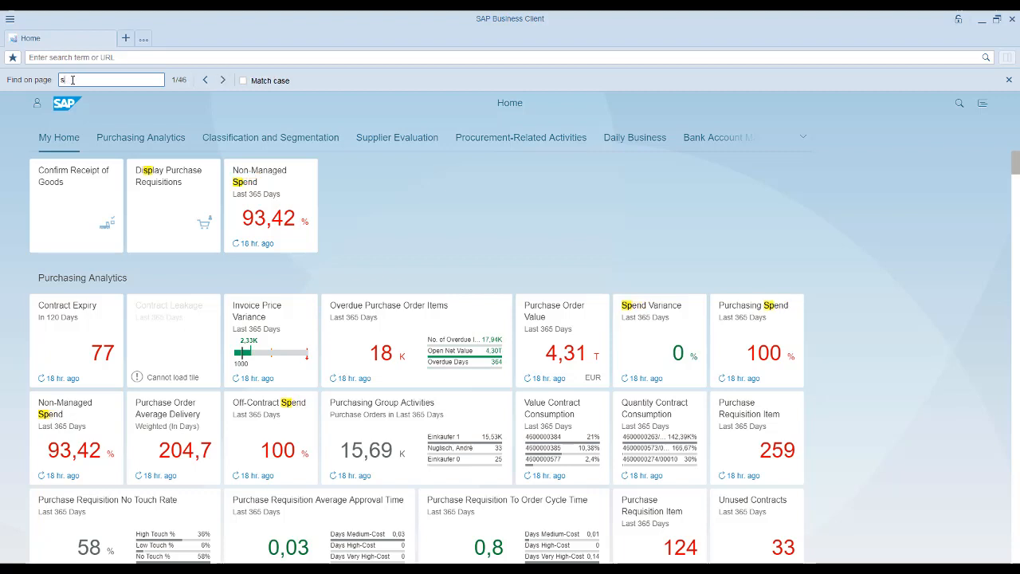
type("pu")
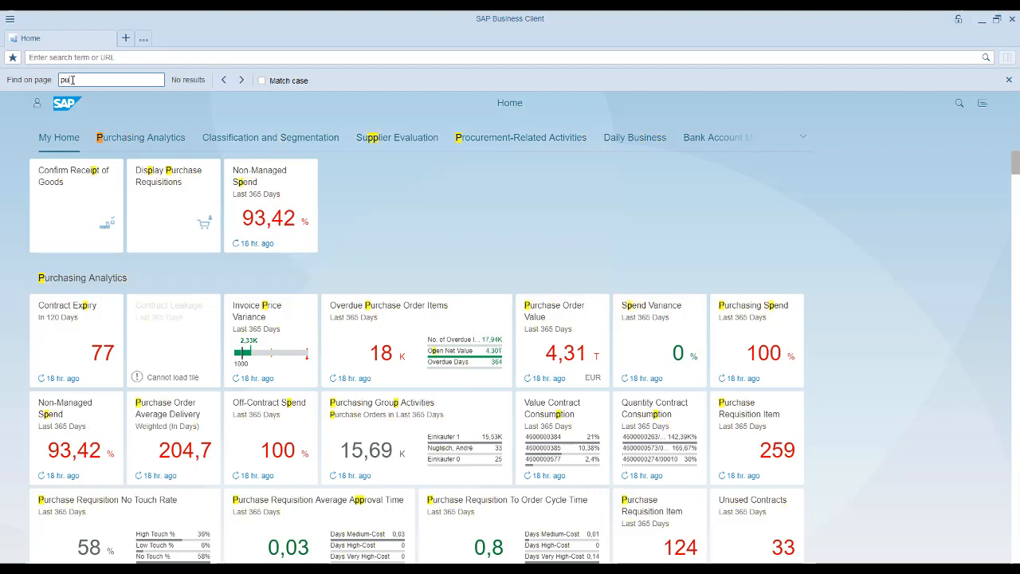